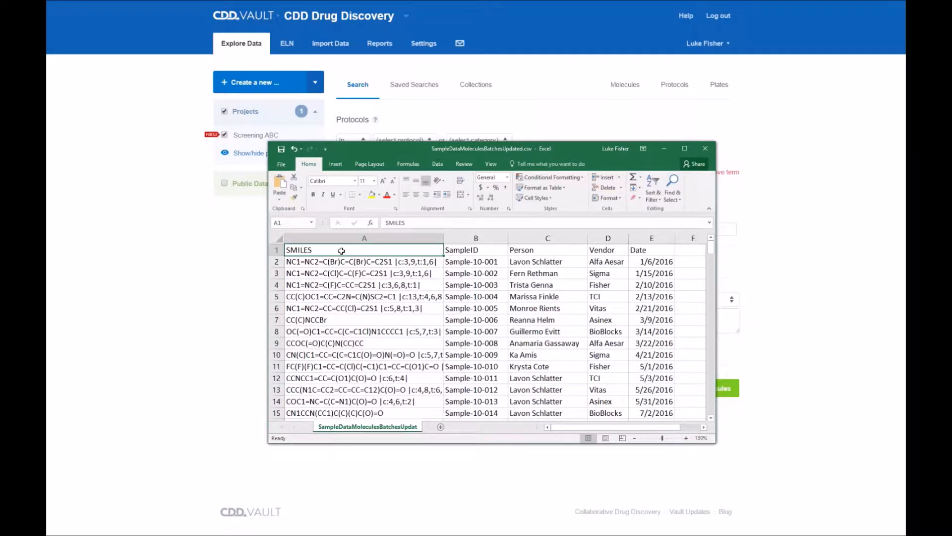
Review the CSV's SMILES, sample ID, person and date columns, then close Excel.
click(363, 238)
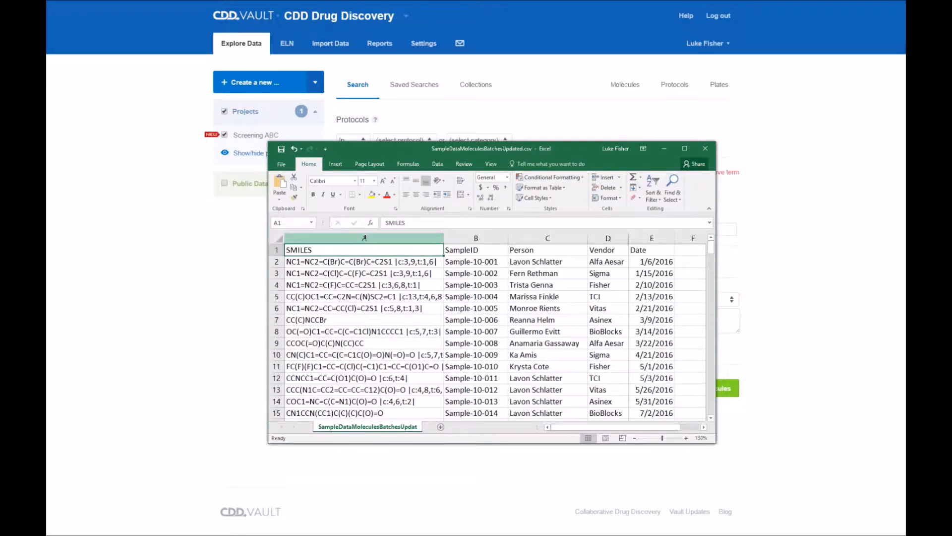
click(364, 262)
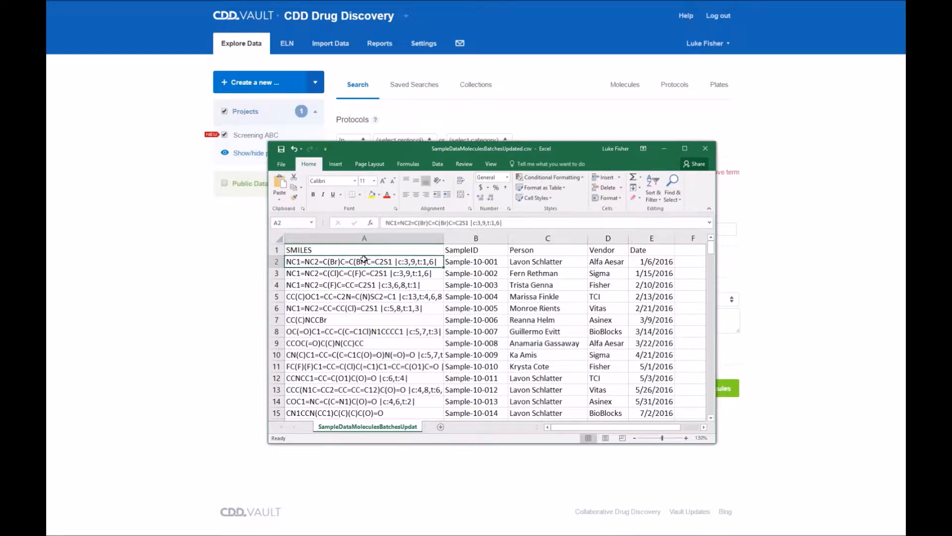
click(476, 262)
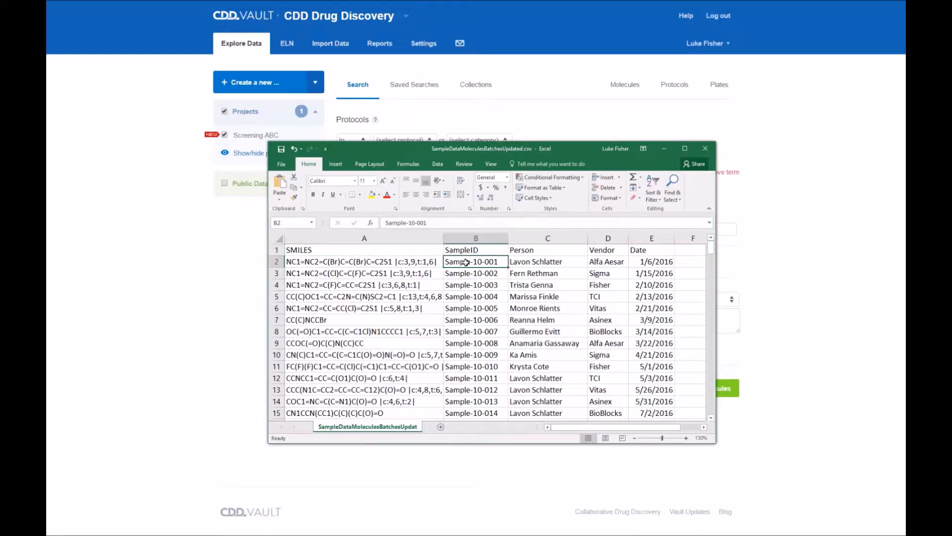
click(547, 261)
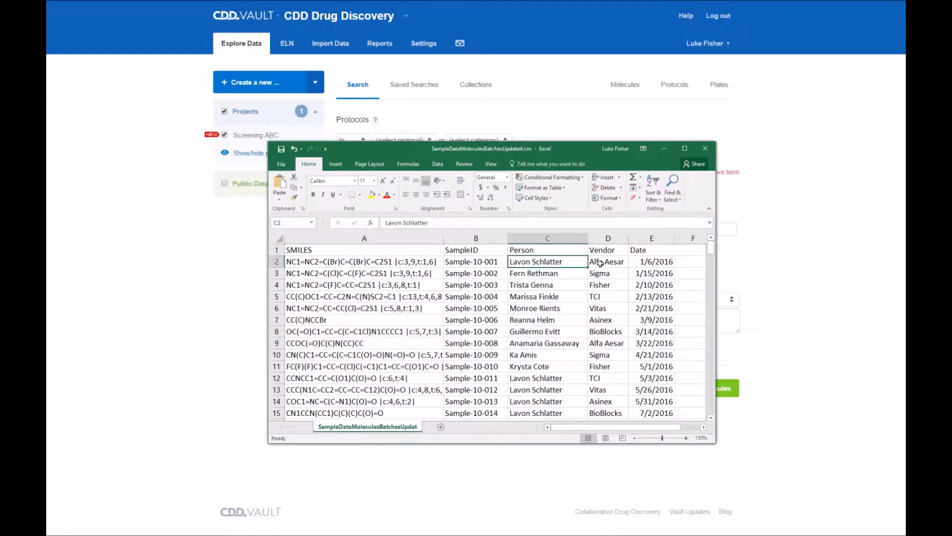
click(652, 261)
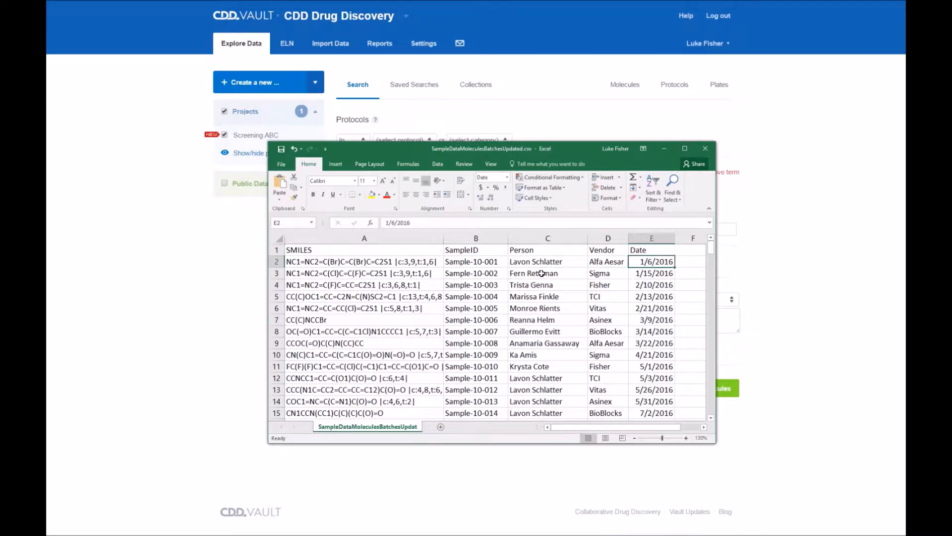
click(706, 148)
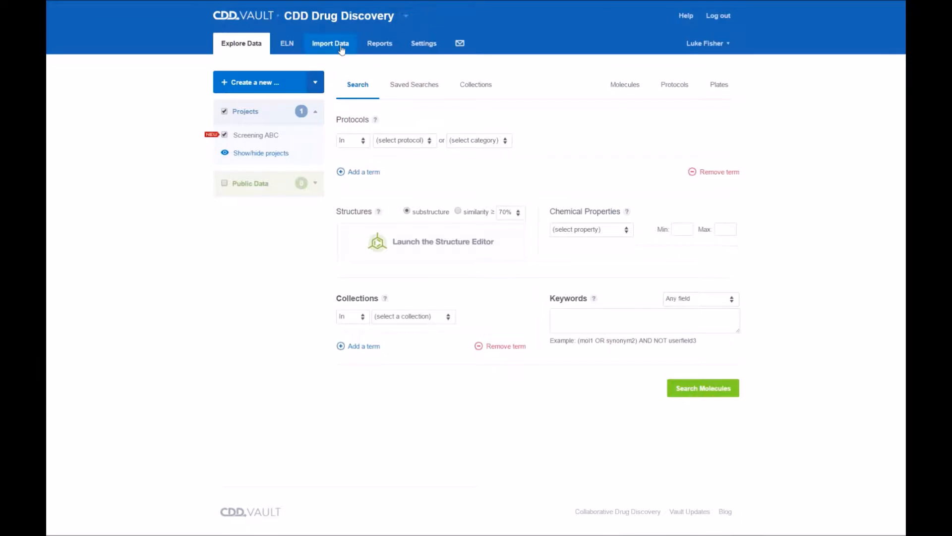
Upload the sample CSV file through Import Data to Screening ABC.
click(330, 43)
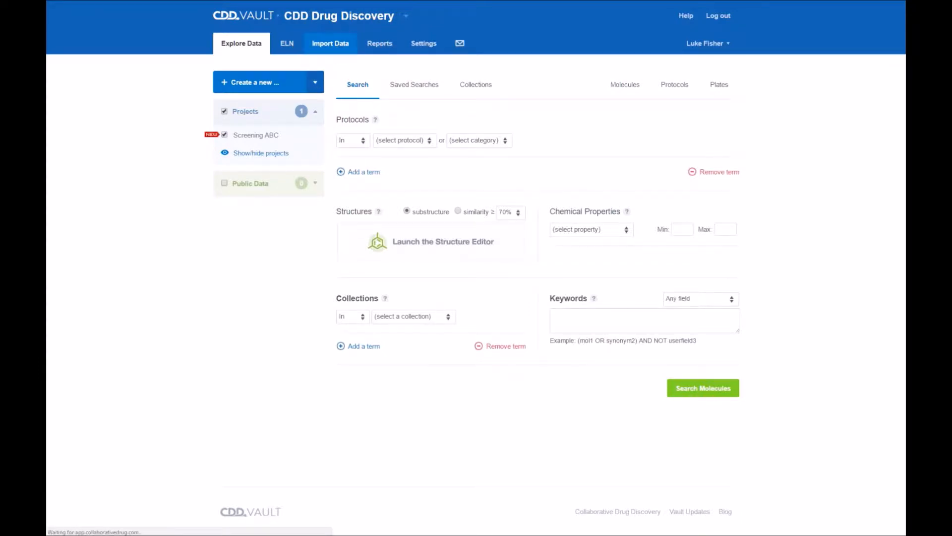
click(331, 43)
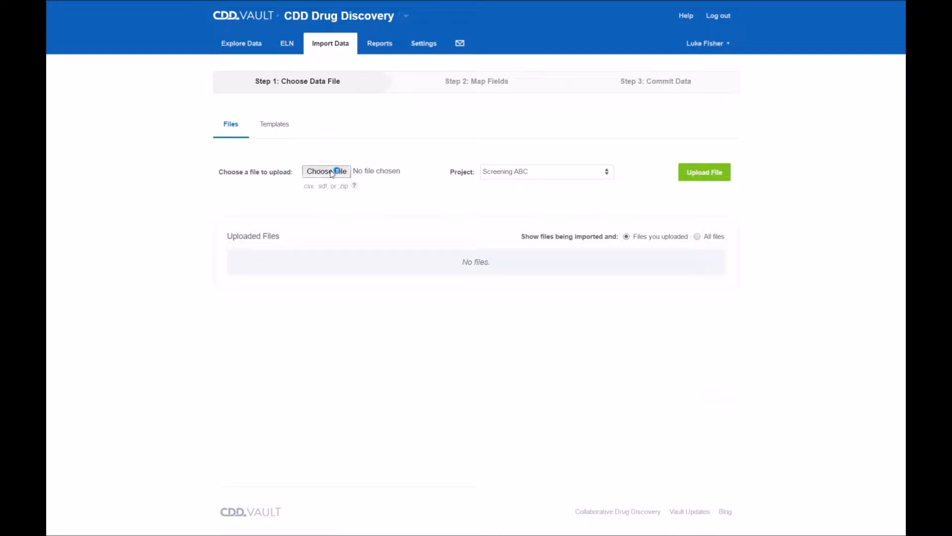
click(327, 172)
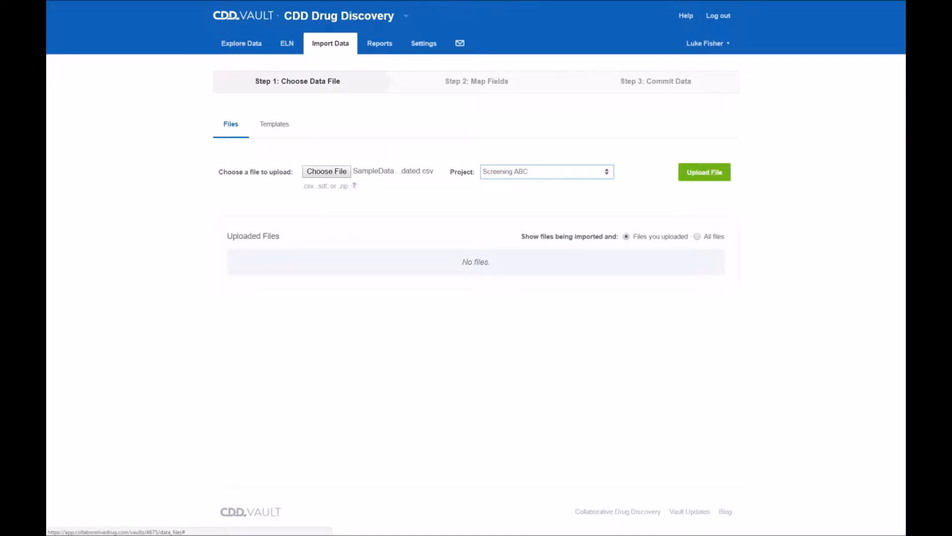
click(704, 172)
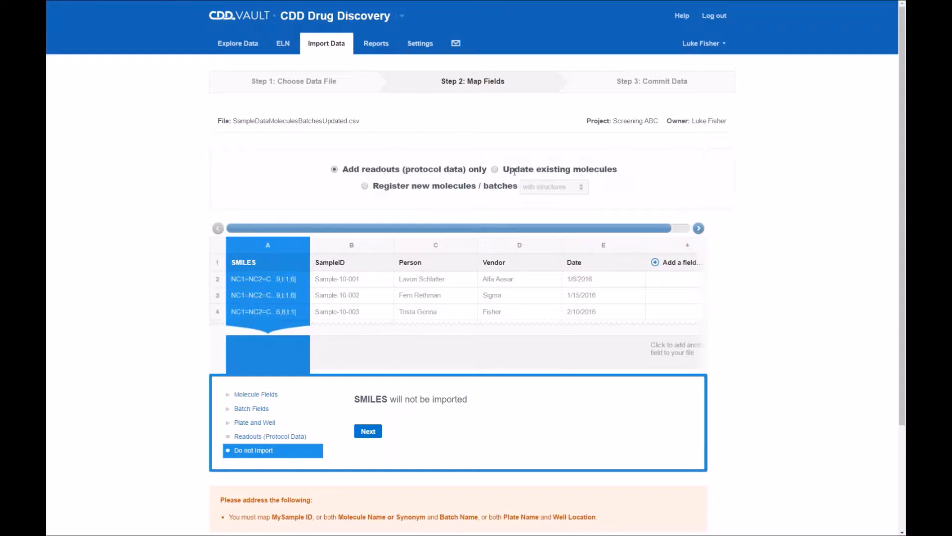
mouse_move(409, 176)
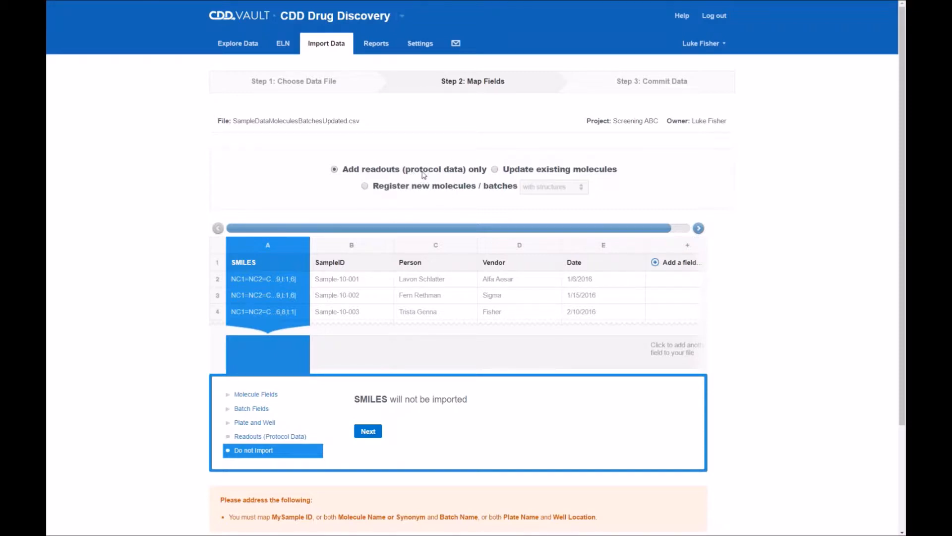
mouse_move(539, 168)
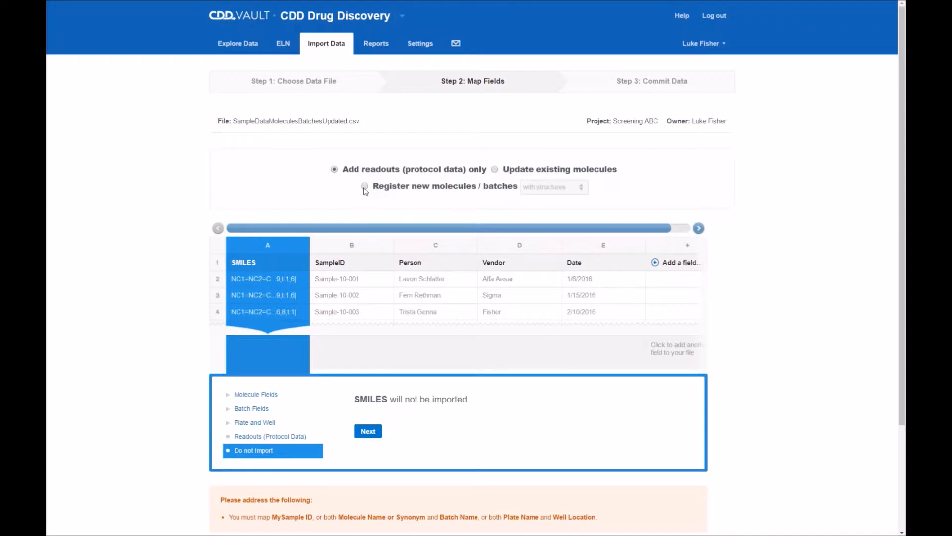
Select 'Register new molecules / batches' and check the structures dropdown options.
click(364, 186)
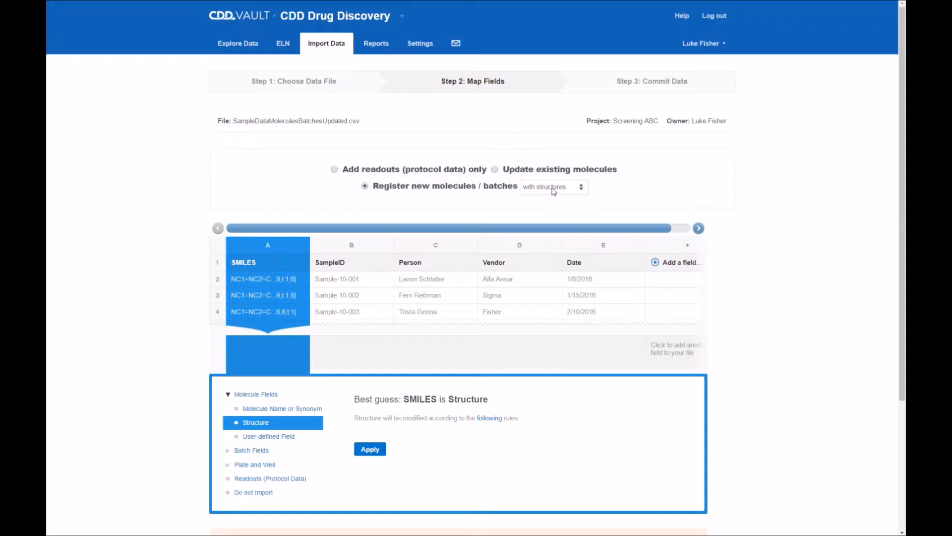
mouse_move(567, 197)
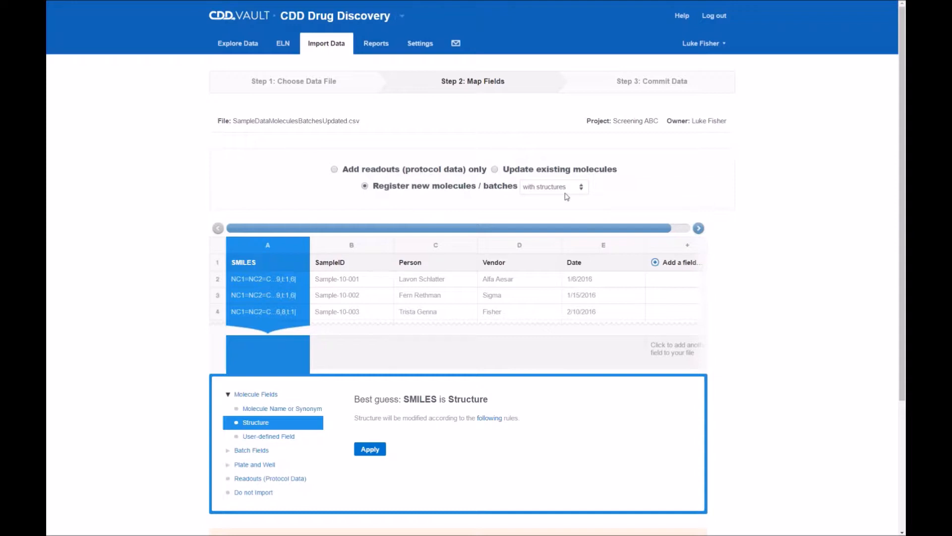
click(551, 186)
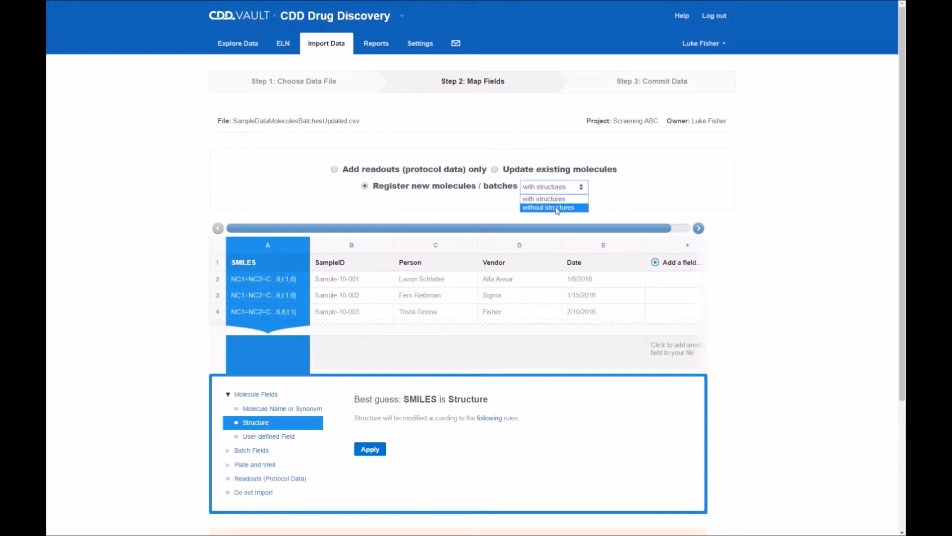
Keep the registration option set to 'with structures'.
click(543, 199)
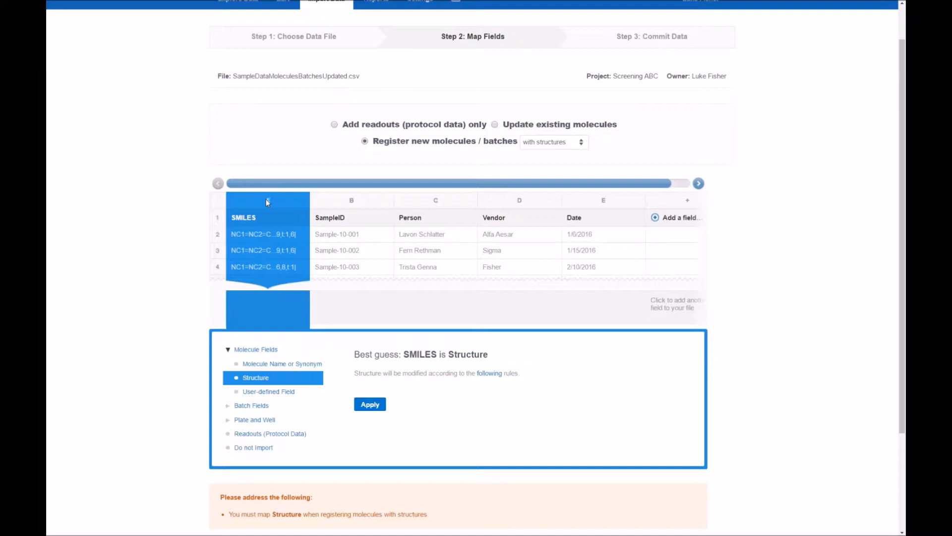
mouse_move(267, 201)
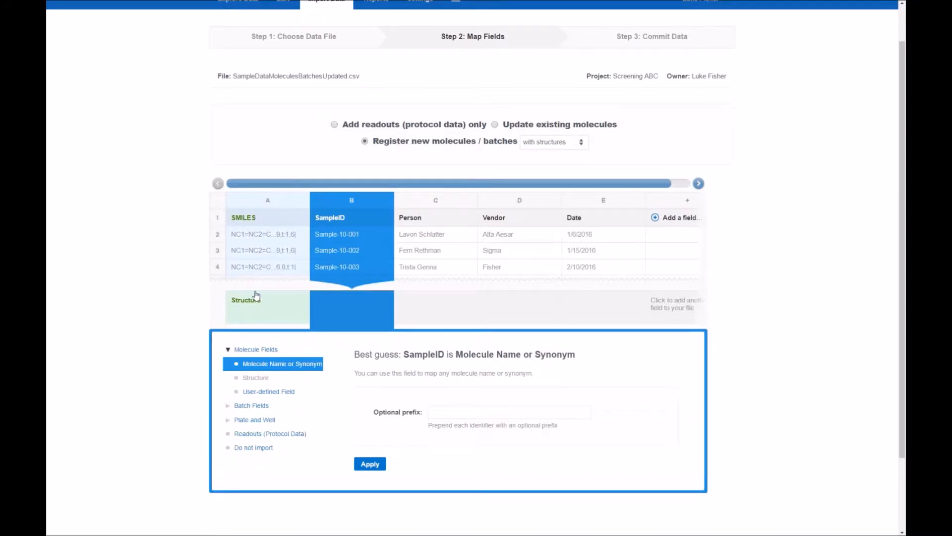
mouse_move(311, 312)
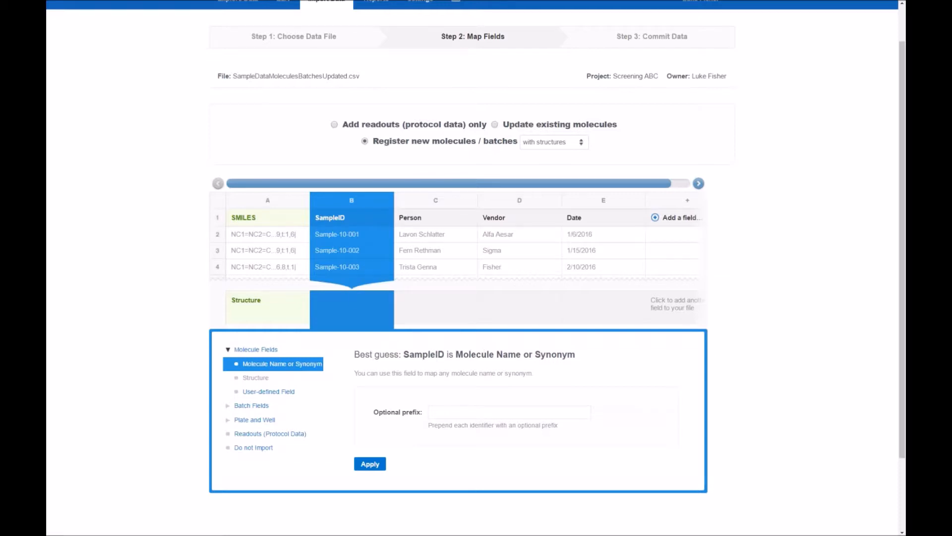
Map SampleID to MySample ID, and accept the Person and Date batch field guesses.
click(251, 405)
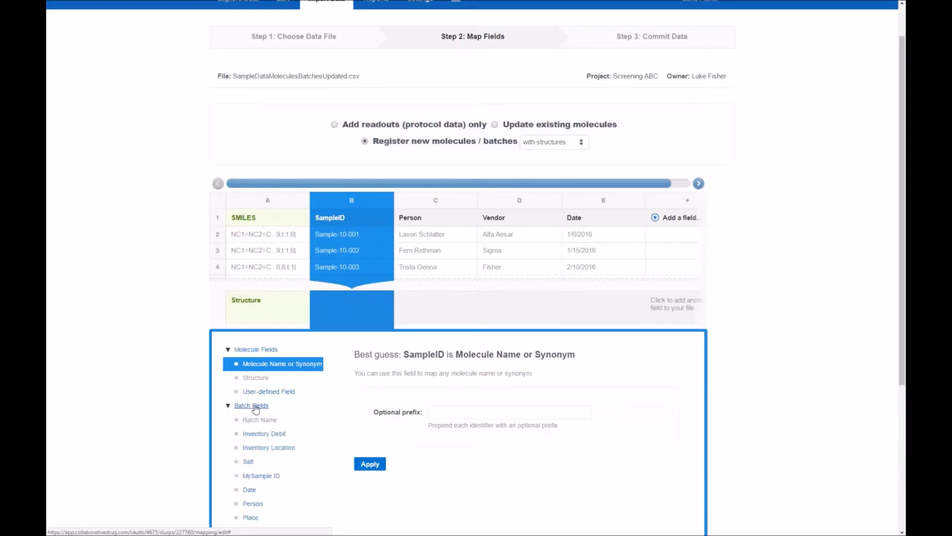
scroll(down, 3)
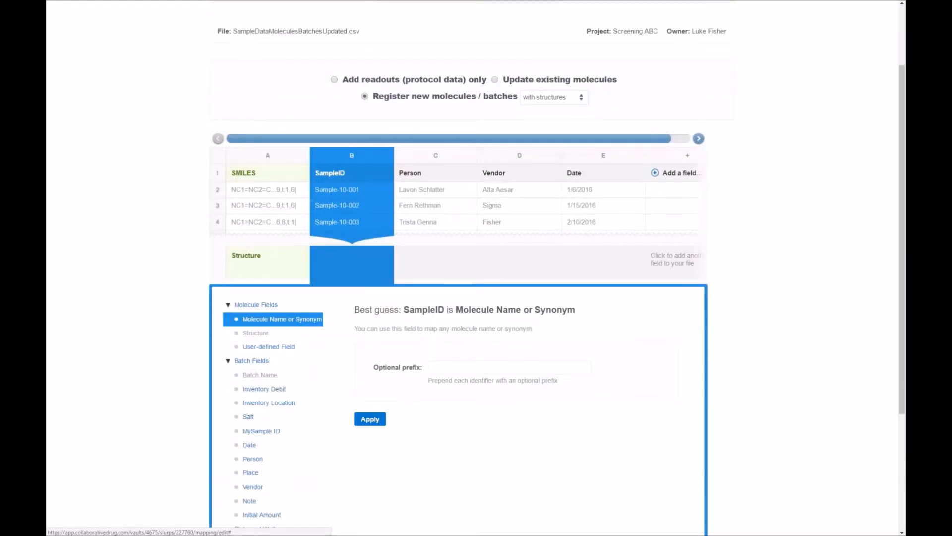
scroll(down, 3)
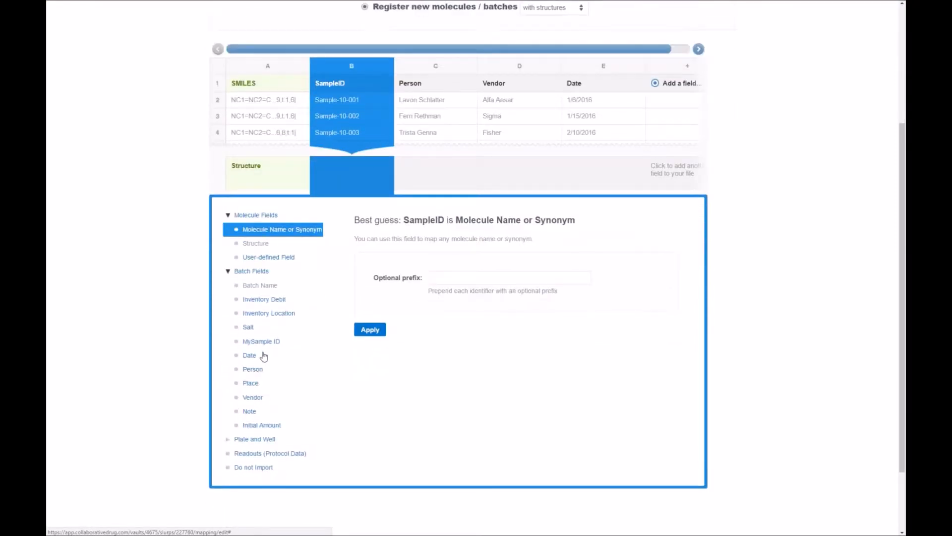
click(261, 341)
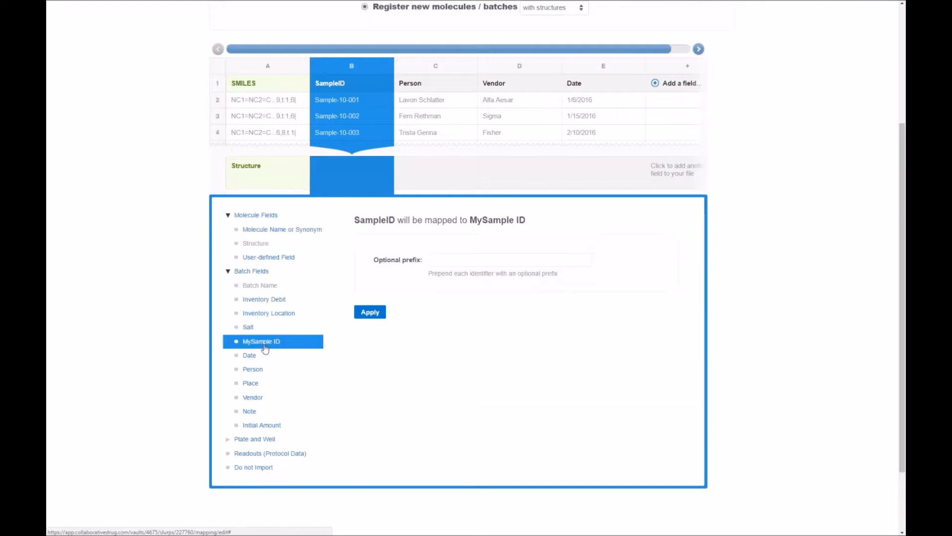
click(370, 311)
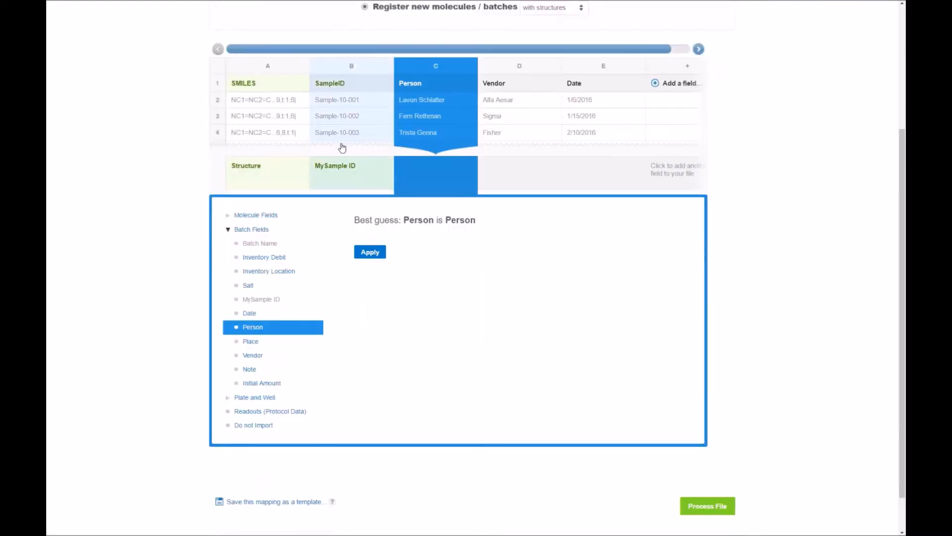
mouse_move(329, 173)
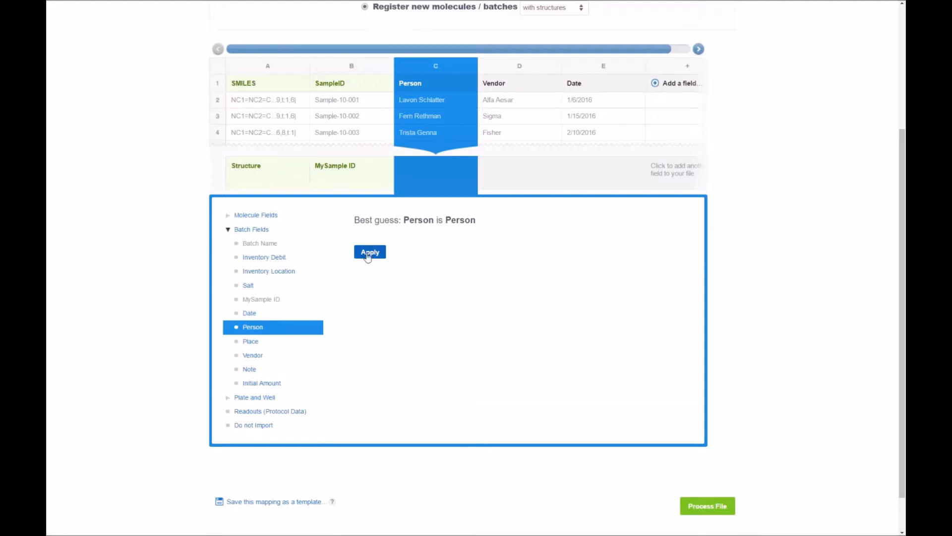
click(369, 251)
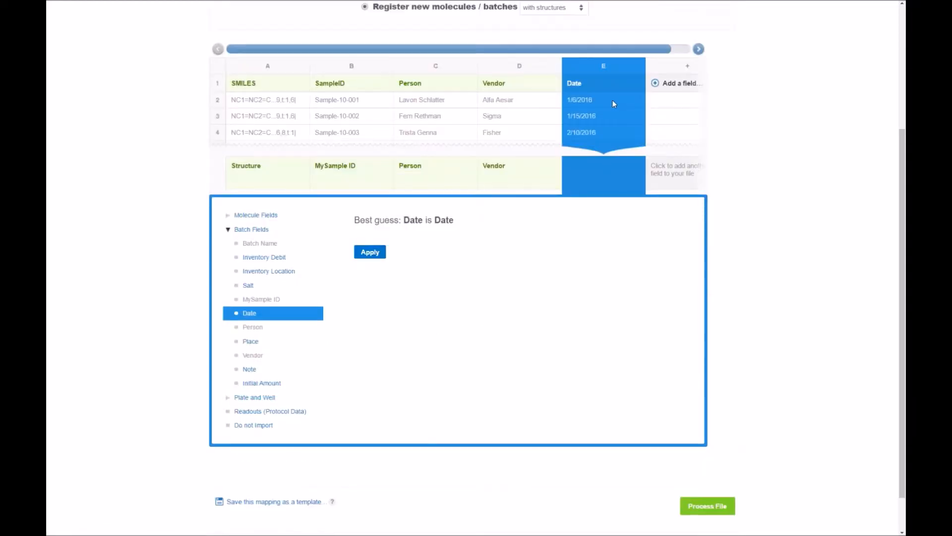
click(369, 252)
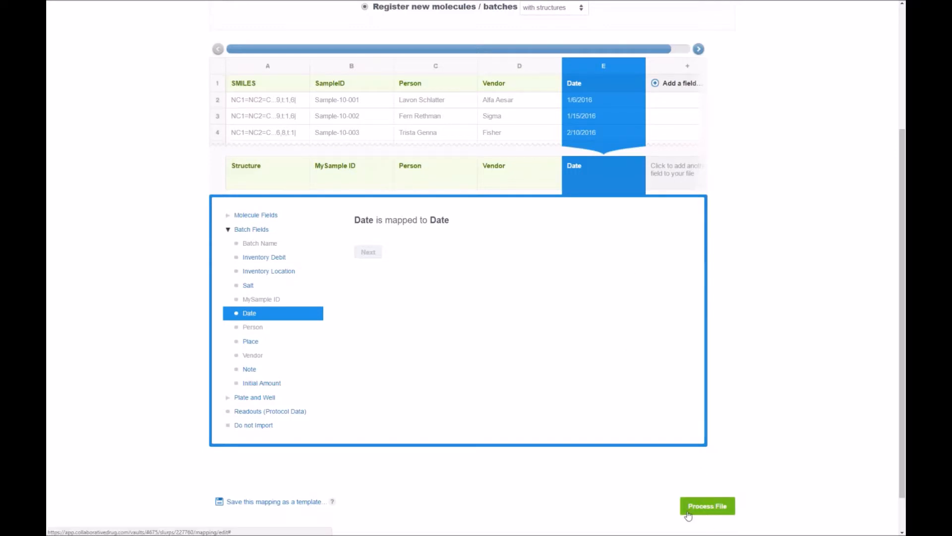
mouse_move(394, 460)
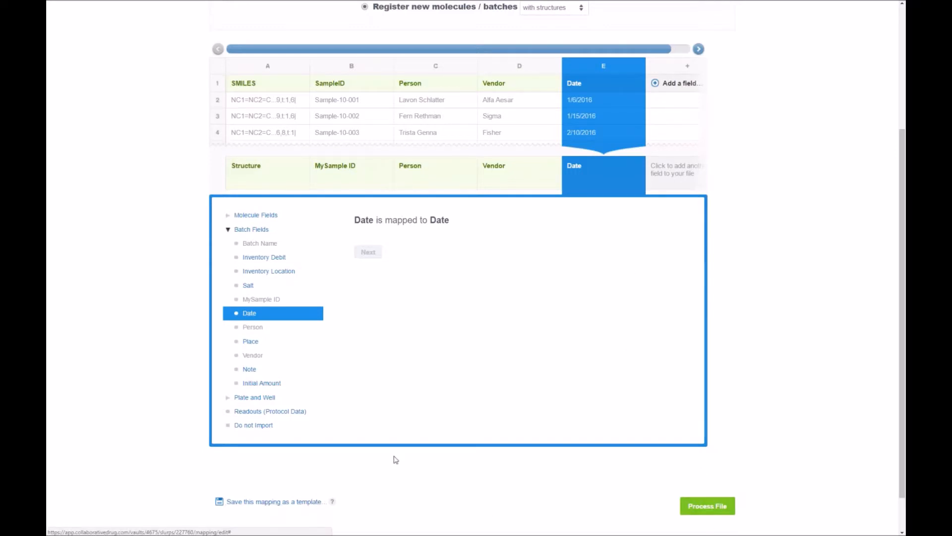
Scroll below the mapping panel and run Process File.
scroll(down, 3)
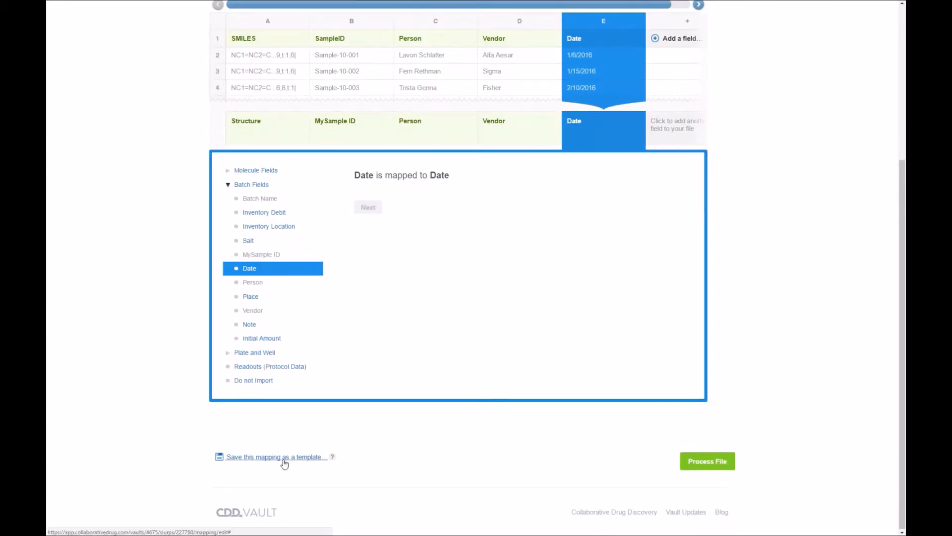
mouse_move(481, 456)
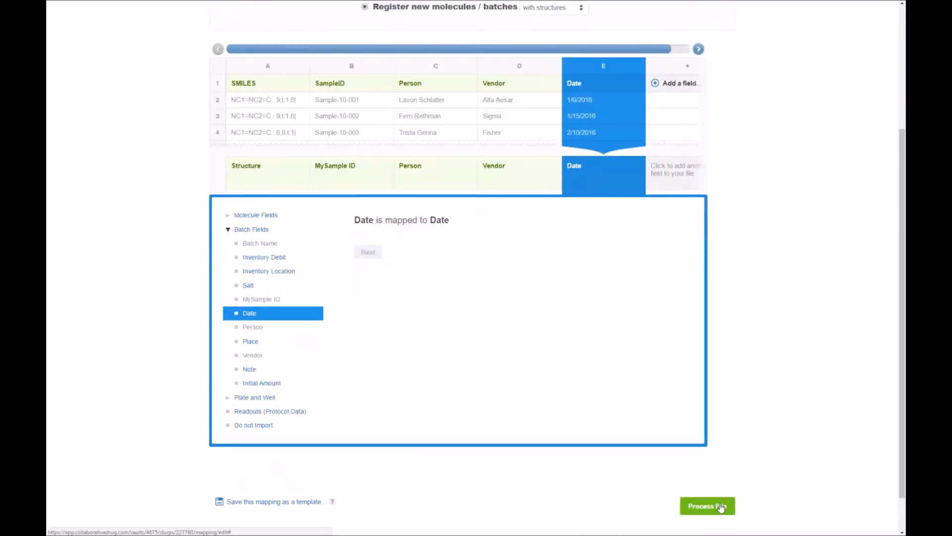
click(707, 505)
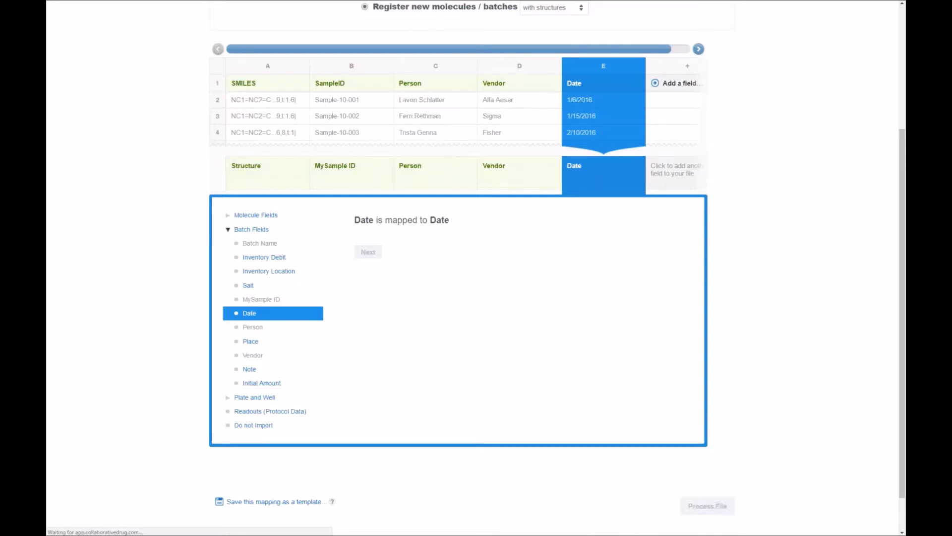
Wait on Step 3: Commit Data while the import shows Queued as number 1.
click(707, 505)
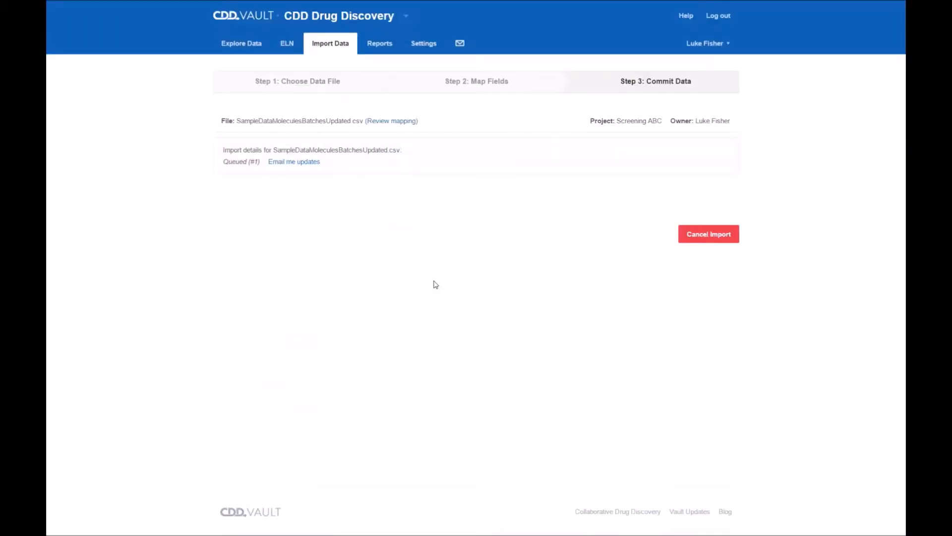
mouse_move(357, 173)
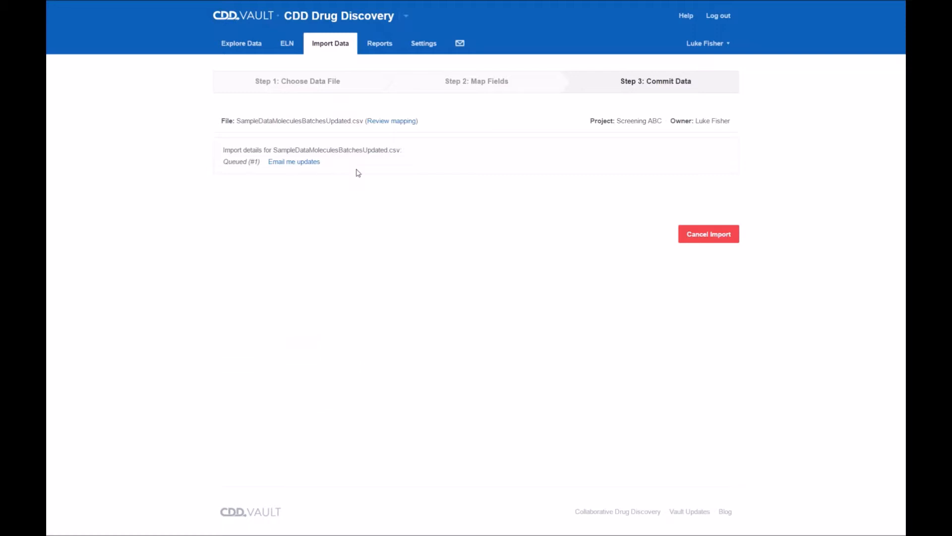
mouse_move(391, 121)
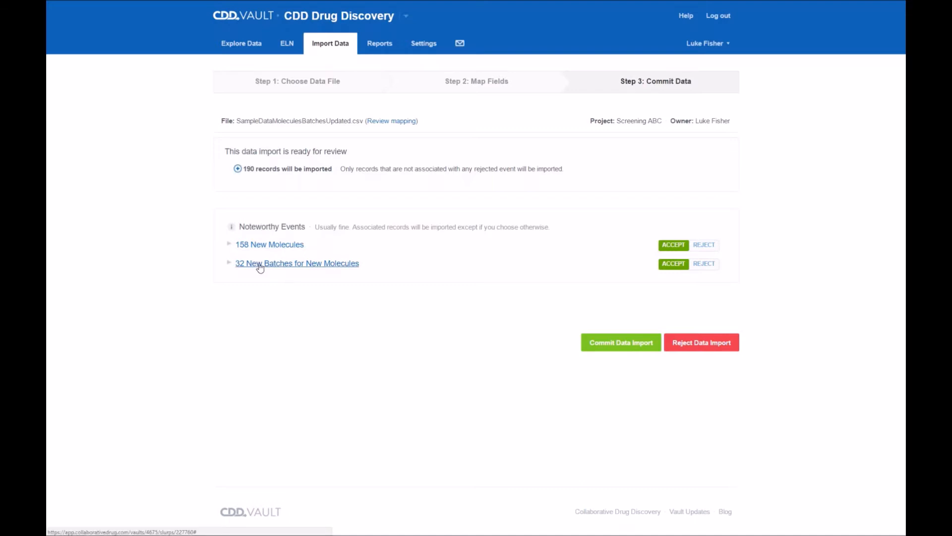
mouse_move(321, 202)
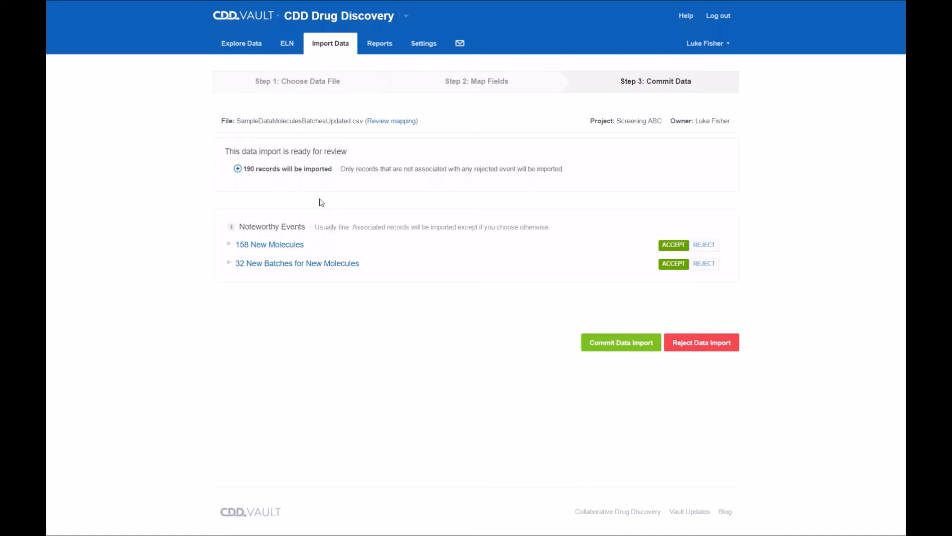
mouse_move(514, 253)
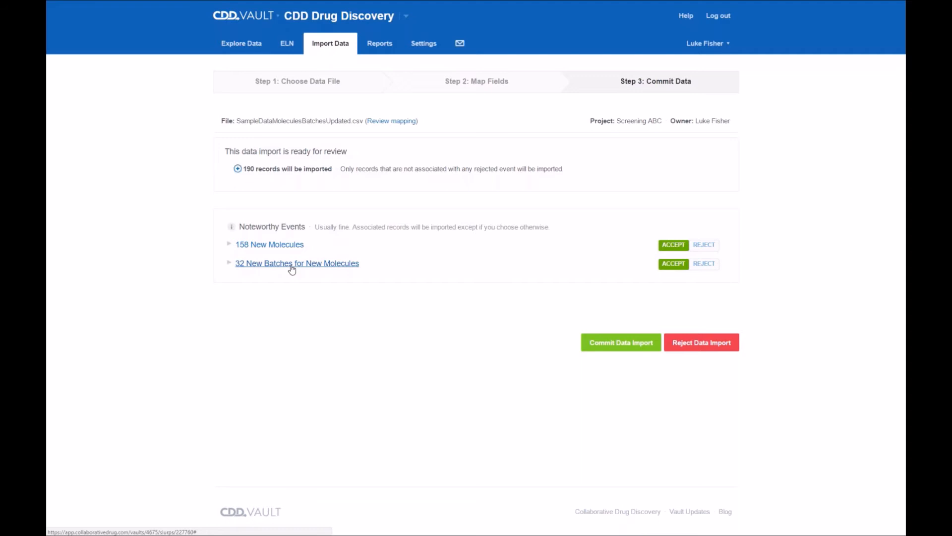
mouse_move(248, 178)
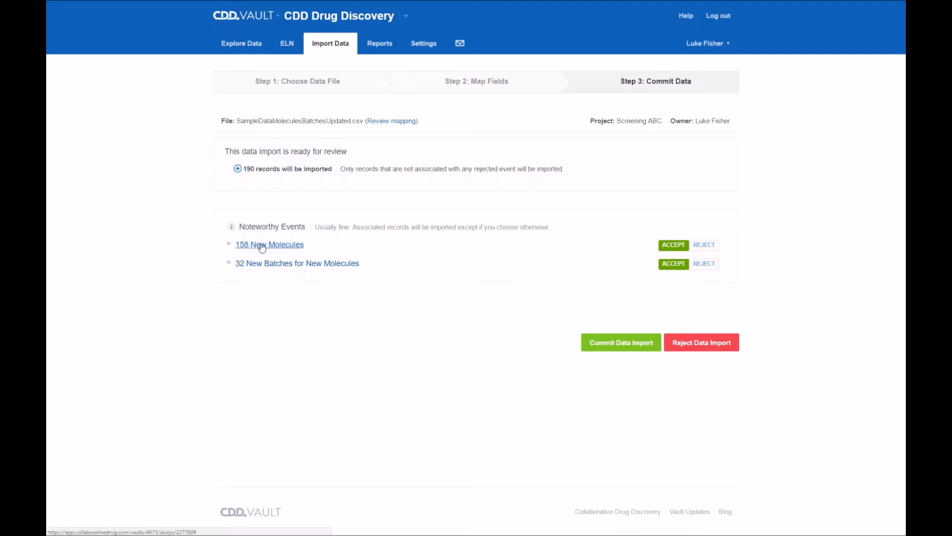
mouse_move(258, 263)
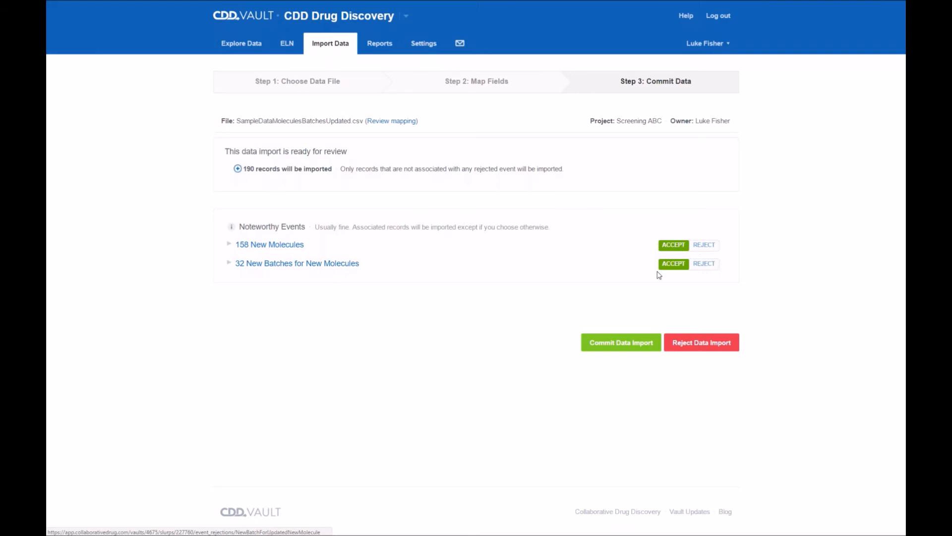
mouse_move(589, 256)
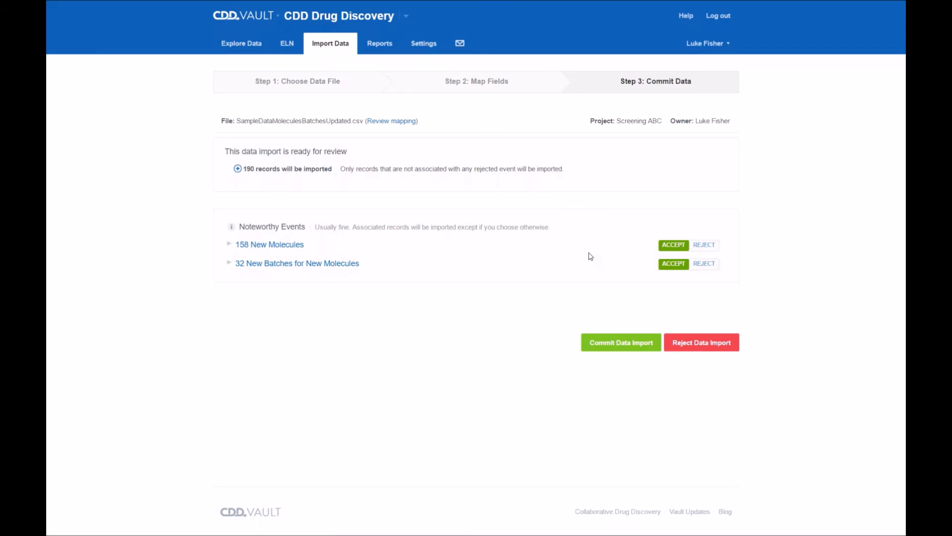
Commit the 190-record data import and go to Explore imported data.
click(620, 342)
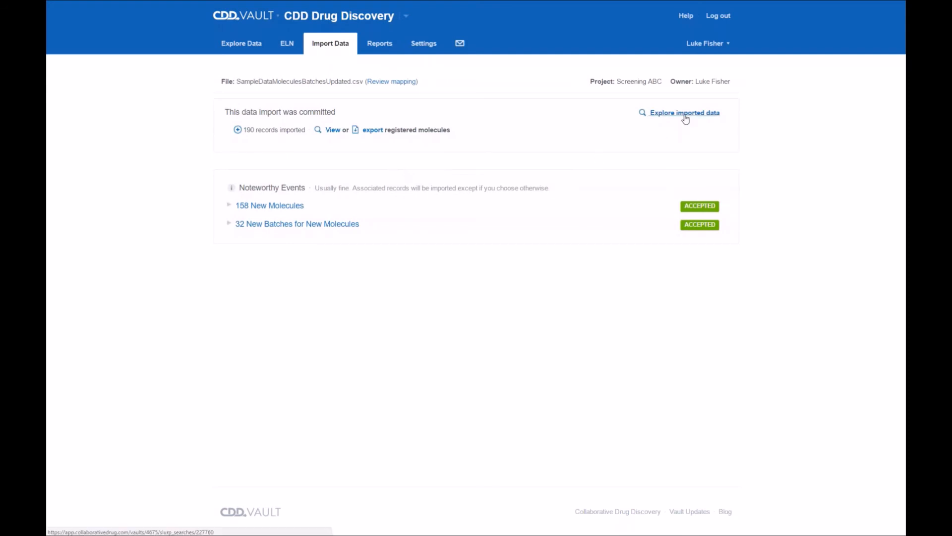
click(684, 112)
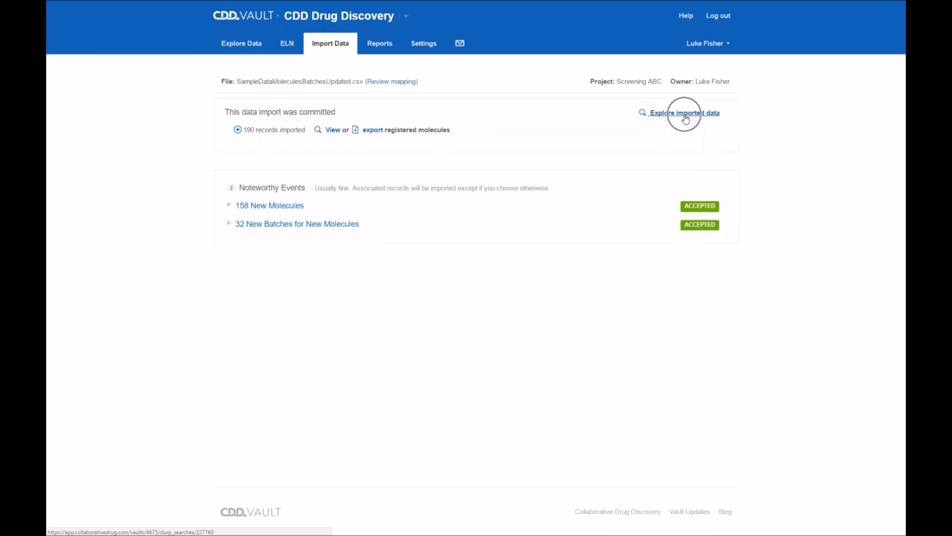
click(685, 112)
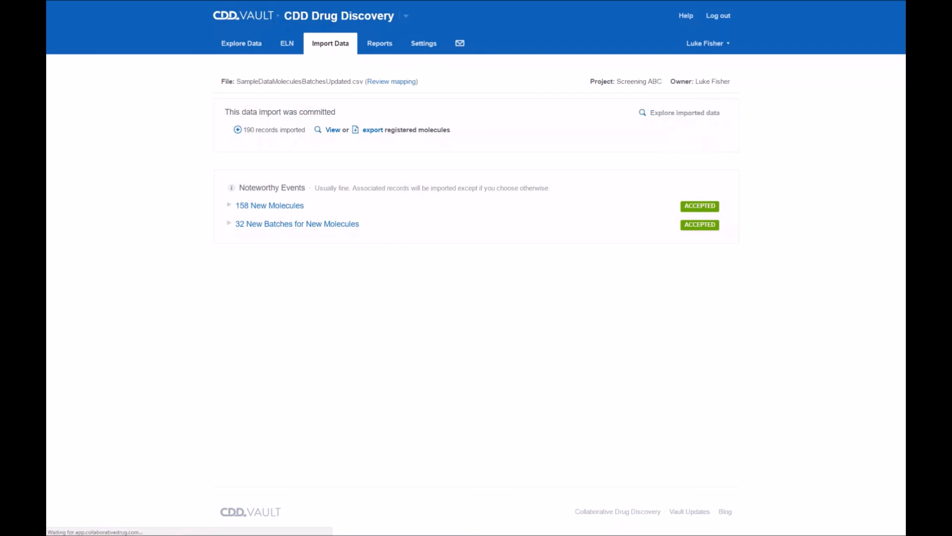
Open the search results for the 158 registered molecules and their batches.
click(269, 205)
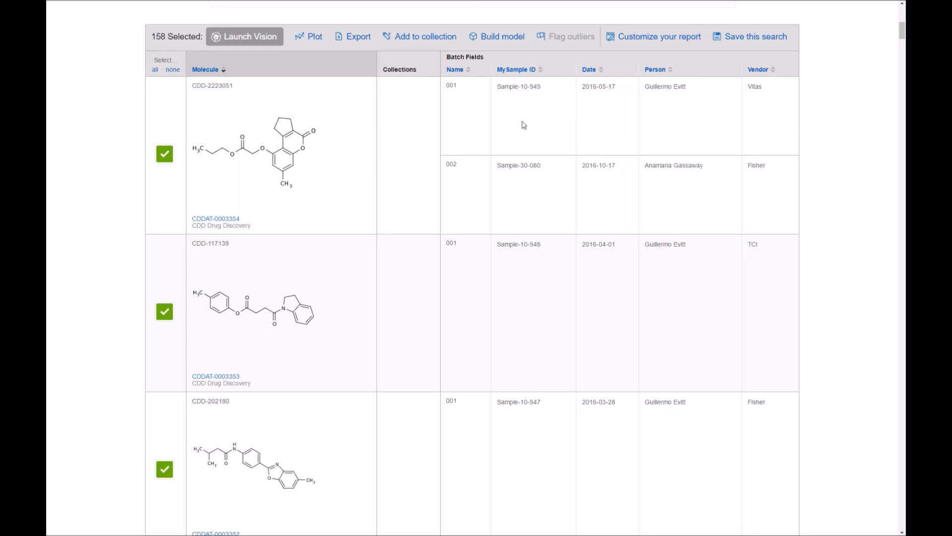
mouse_move(706, 158)
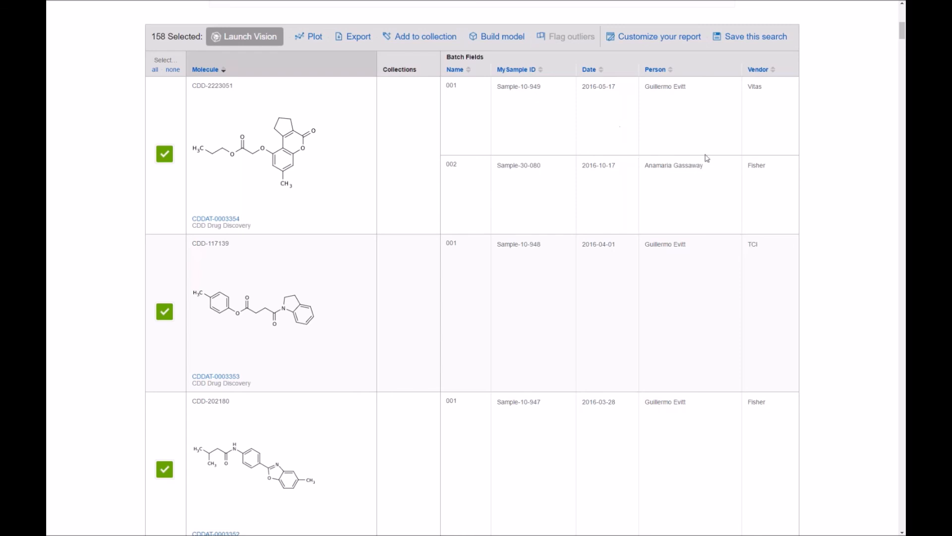